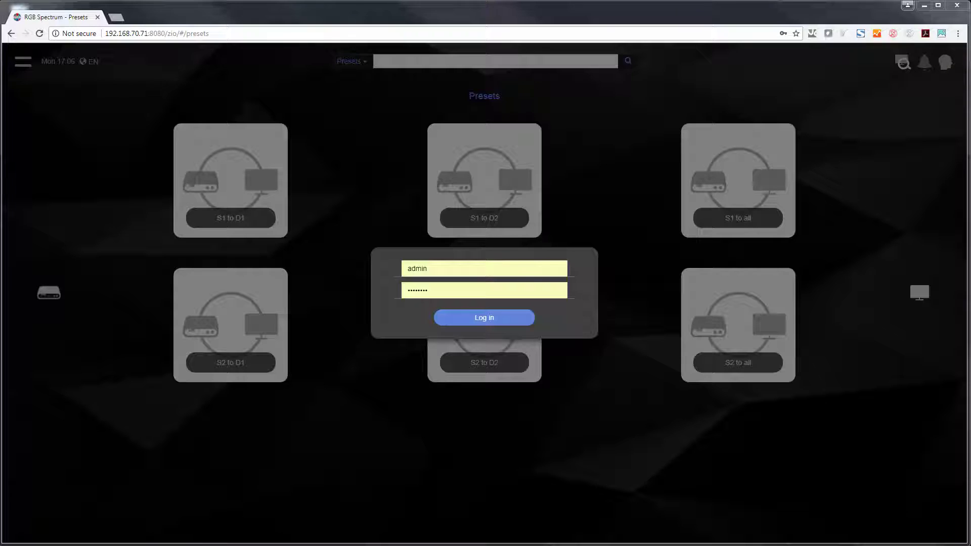
{"action": "mouse_move", "coordinate": [509, 340]}
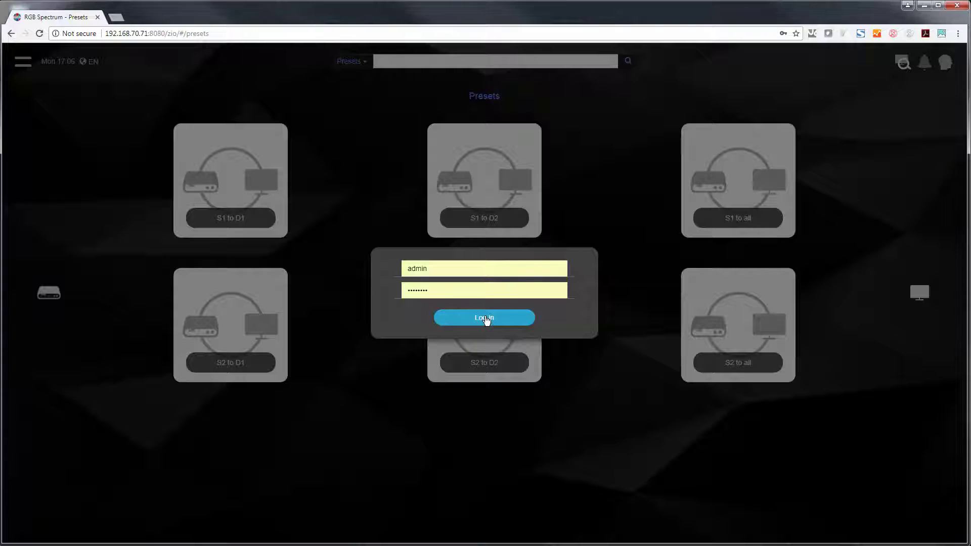
Sign in to the Zio controller with the admin account
{"action": "left_click", "coordinate": [484, 317]}
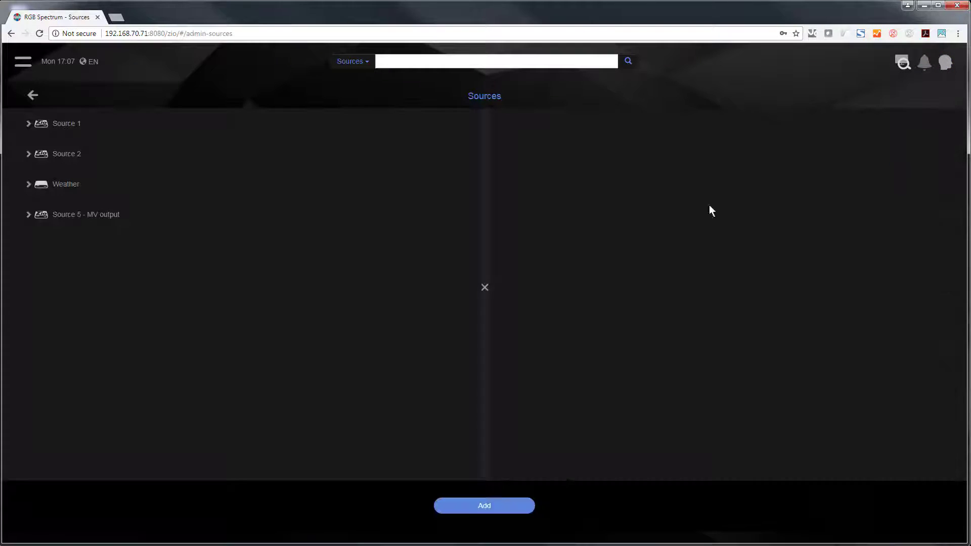
{"action": "mouse_move", "coordinate": [93, 147]}
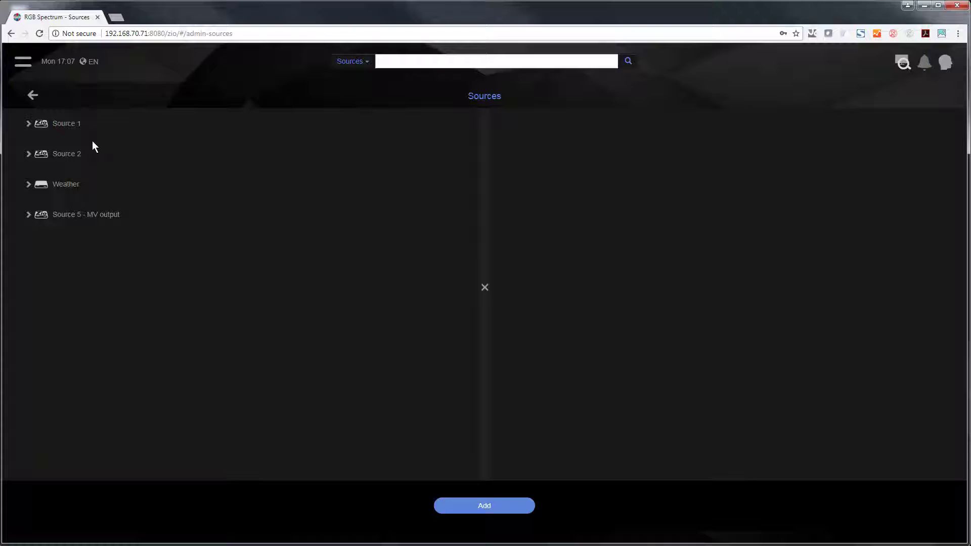
{"action": "mouse_move", "coordinate": [65, 123]}
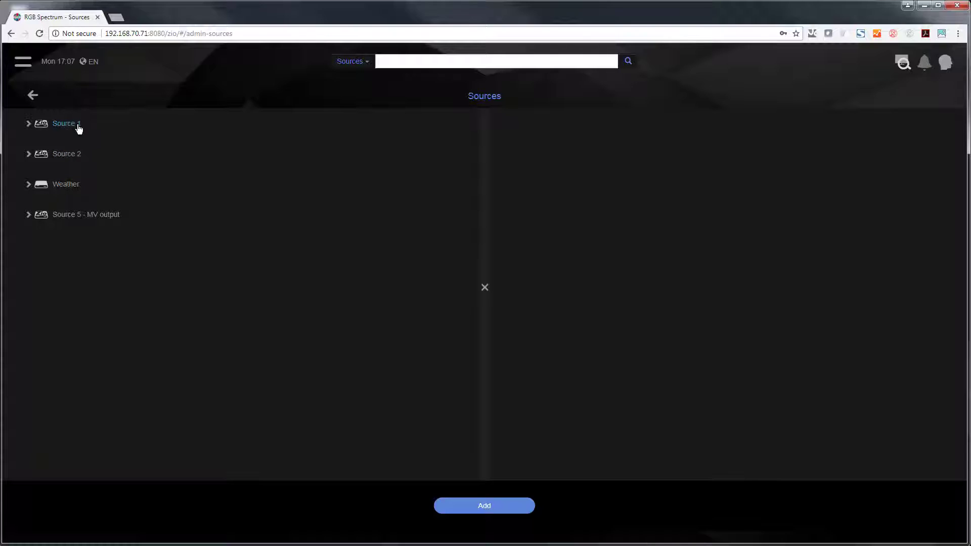
{"action": "mouse_move", "coordinate": [65, 184]}
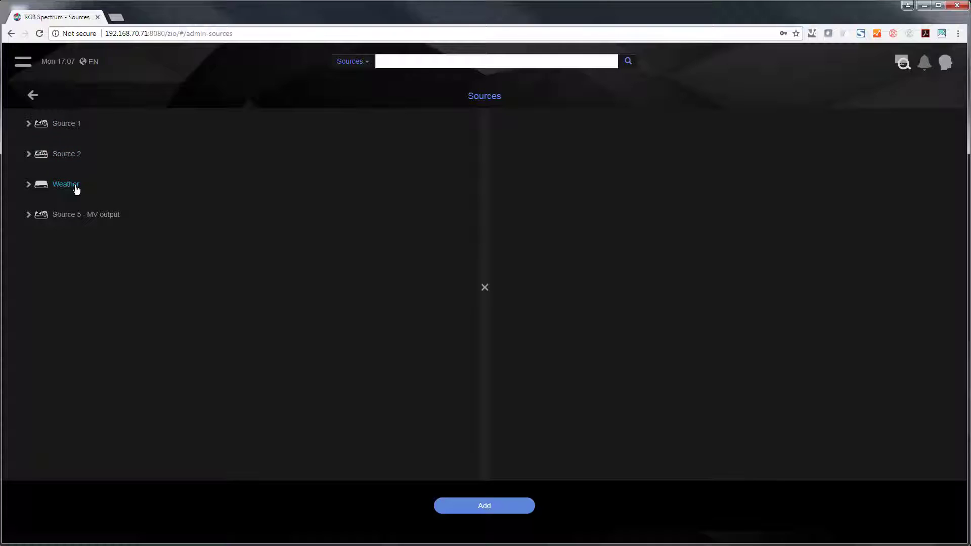
{"action": "mouse_move", "coordinate": [396, 354]}
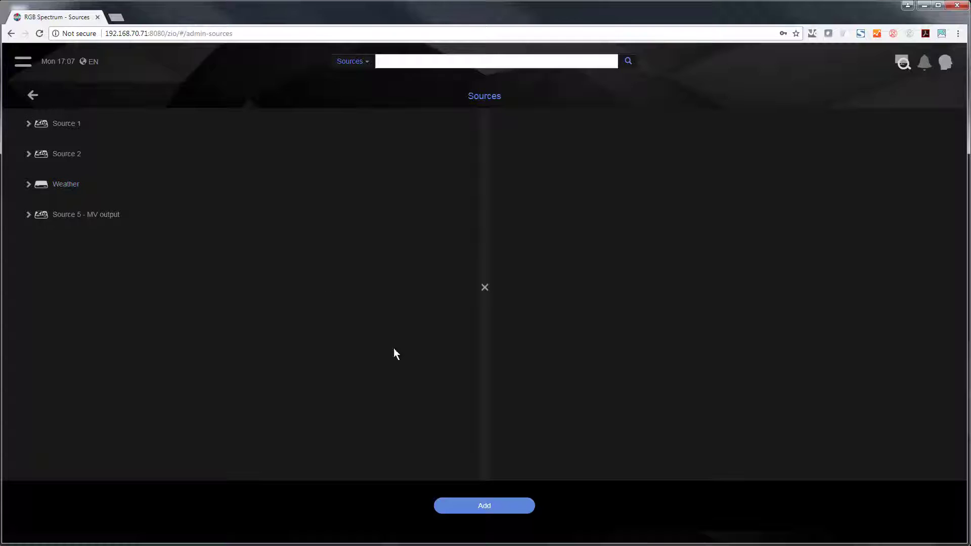
Start adding a new source from the admin Sources page
{"action": "left_click", "coordinate": [484, 506]}
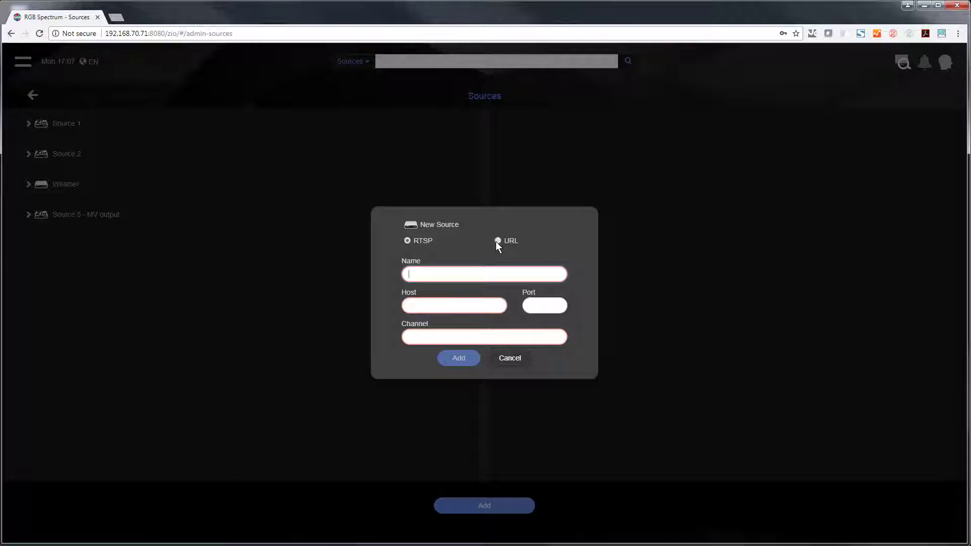
{"action": "left_click", "coordinate": [498, 241]}
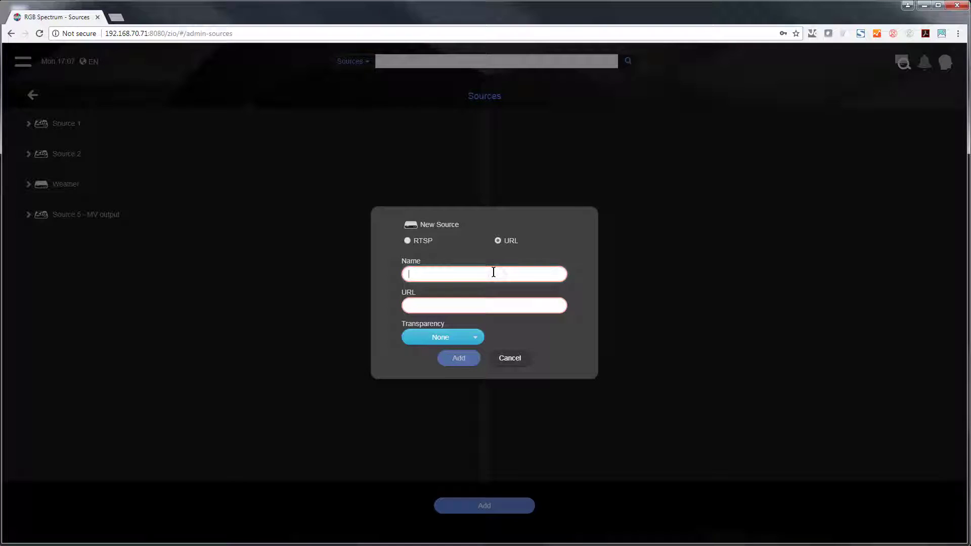
{"action": "type", "text": "Clocks"}
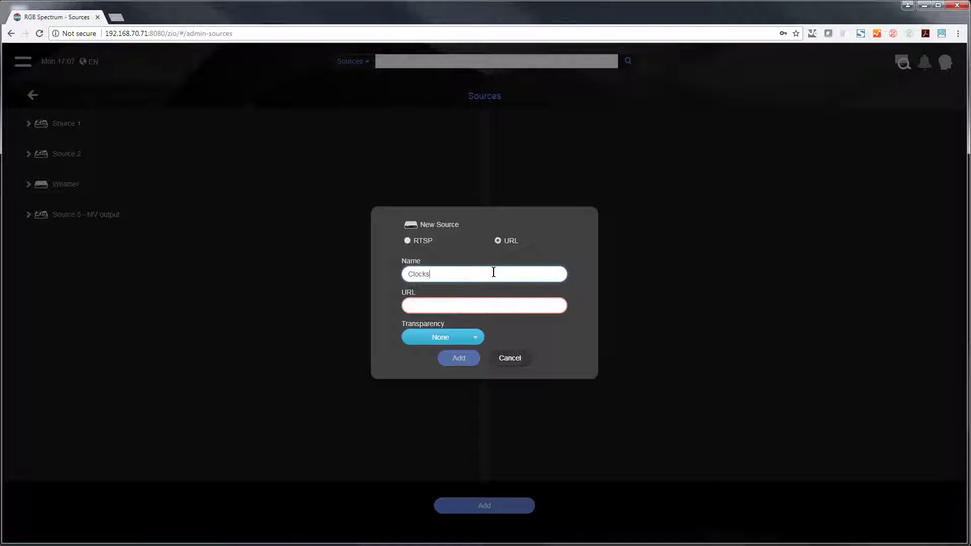
{"action": "left_click", "coordinate": [483, 304]}
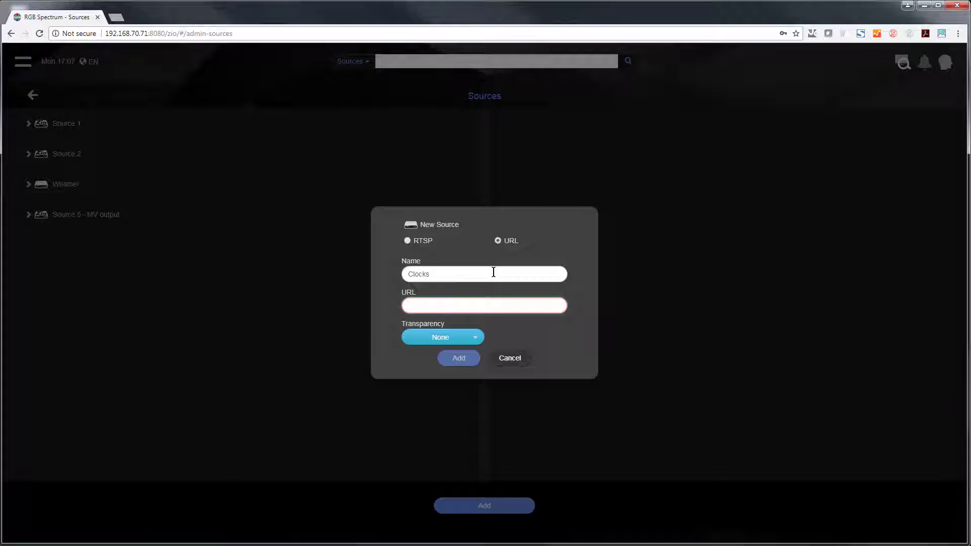
{"action": "type", "text": "https://www.rgb.com/ziowidgets/clocks.html"}
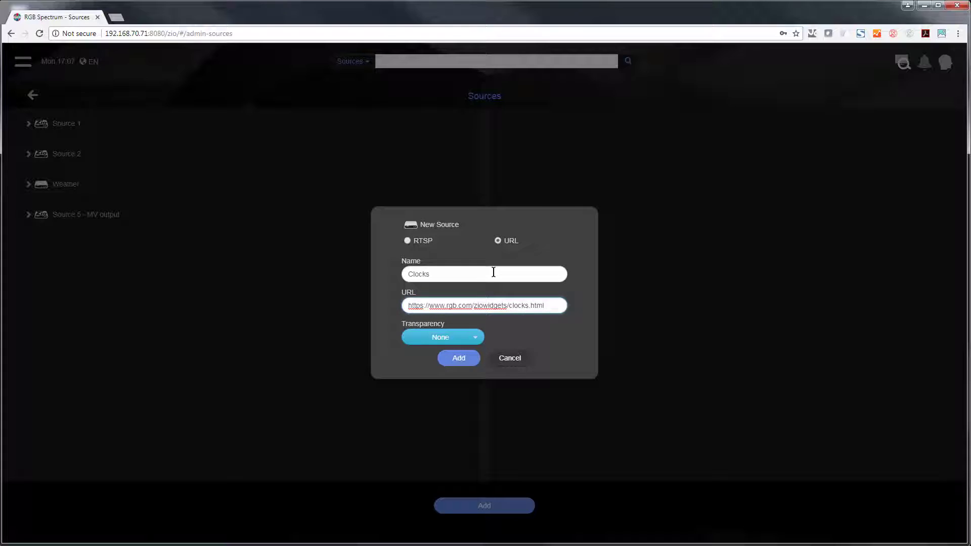
{"action": "mouse_move", "coordinate": [448, 344]}
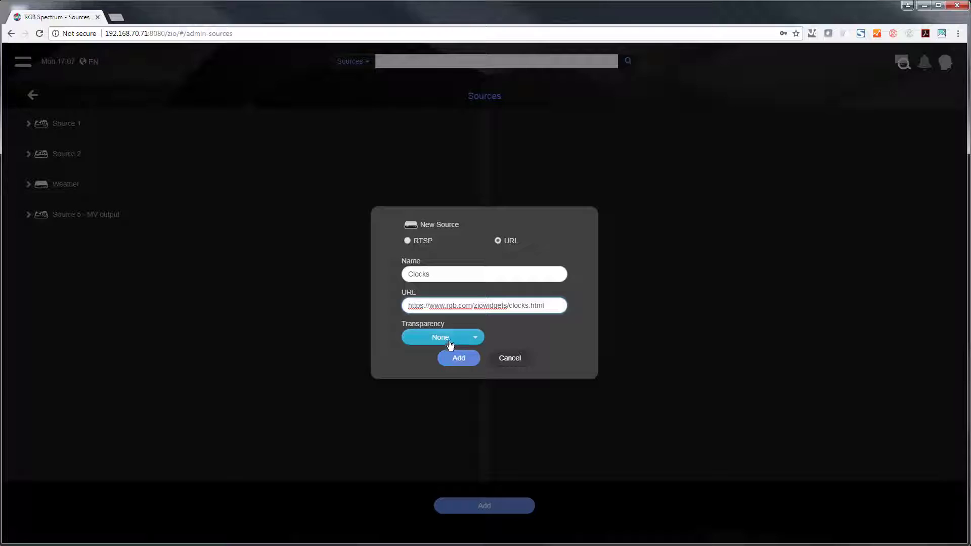
Set Transparency to Background and create the Clocks source
{"action": "left_click", "coordinate": [443, 337]}
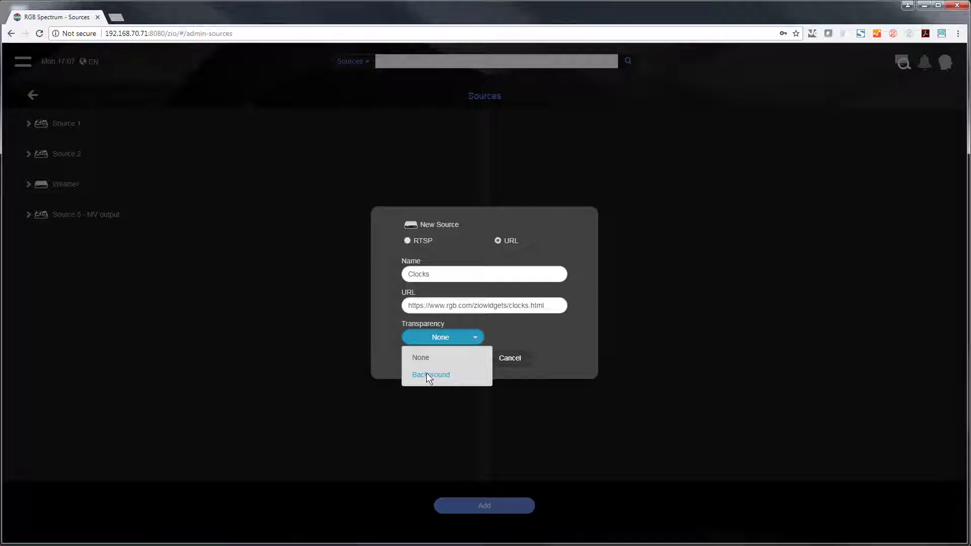
{"action": "left_click", "coordinate": [431, 375]}
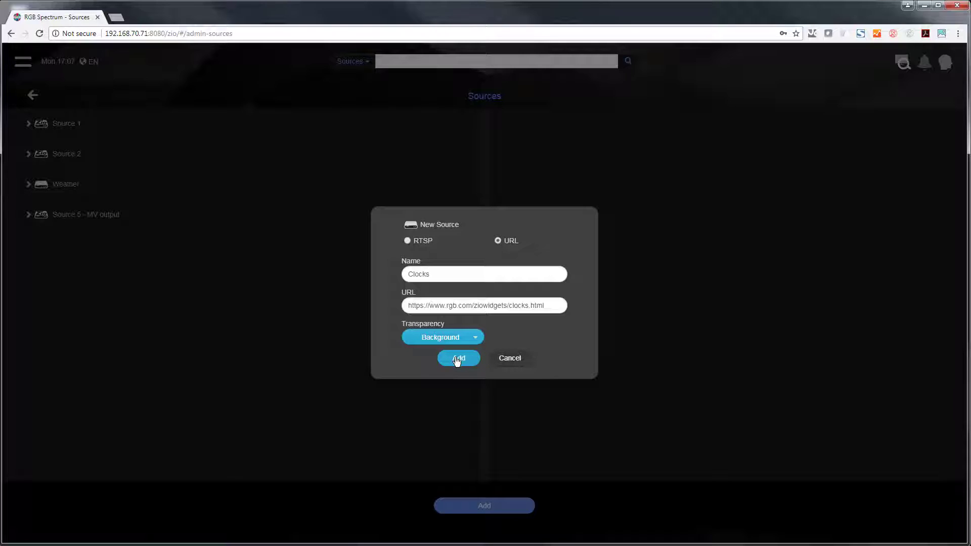
{"action": "left_click", "coordinate": [458, 359]}
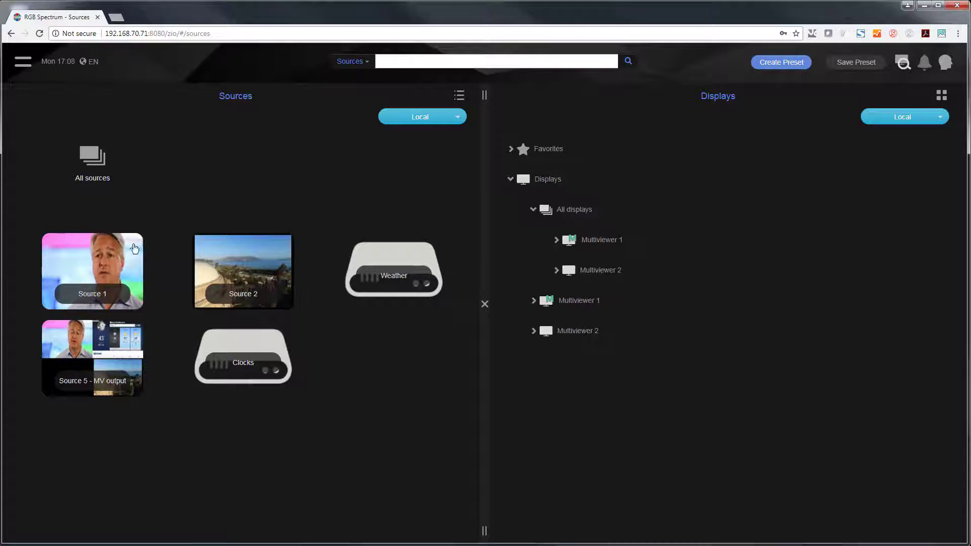
{"action": "mouse_move", "coordinate": [242, 233]}
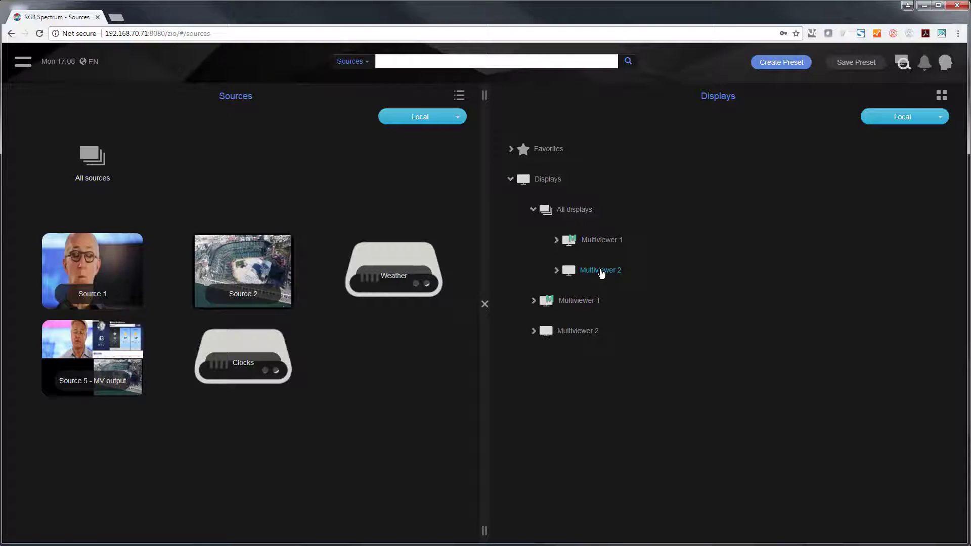
Show Multiviewer 2's four-window layout from the Displays tree
{"action": "left_click", "coordinate": [599, 270]}
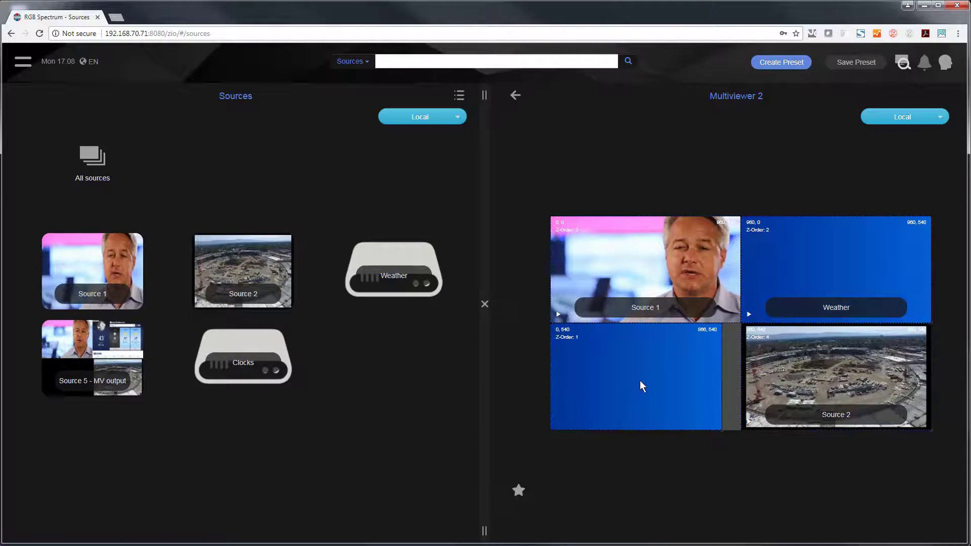
{"action": "mouse_move", "coordinate": [401, 367]}
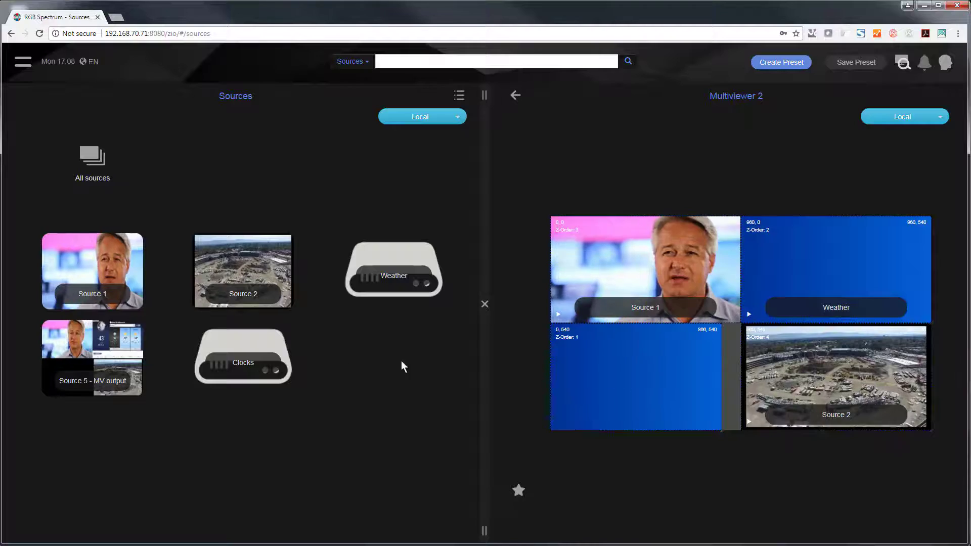